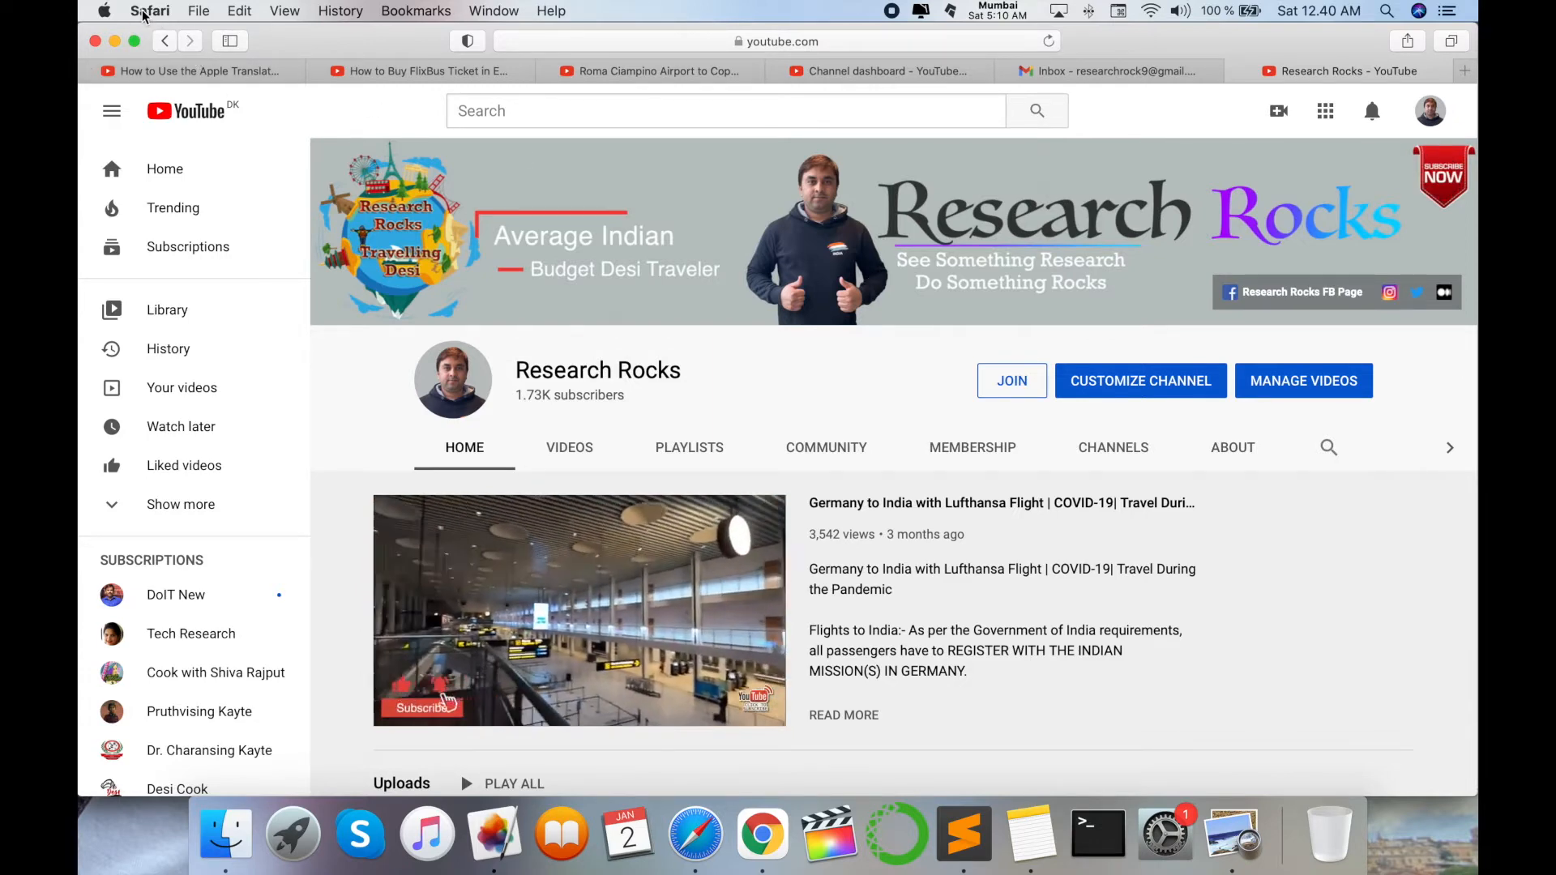
# Open Safari Preferences from the Safari menu.
pyautogui.click(151, 10)
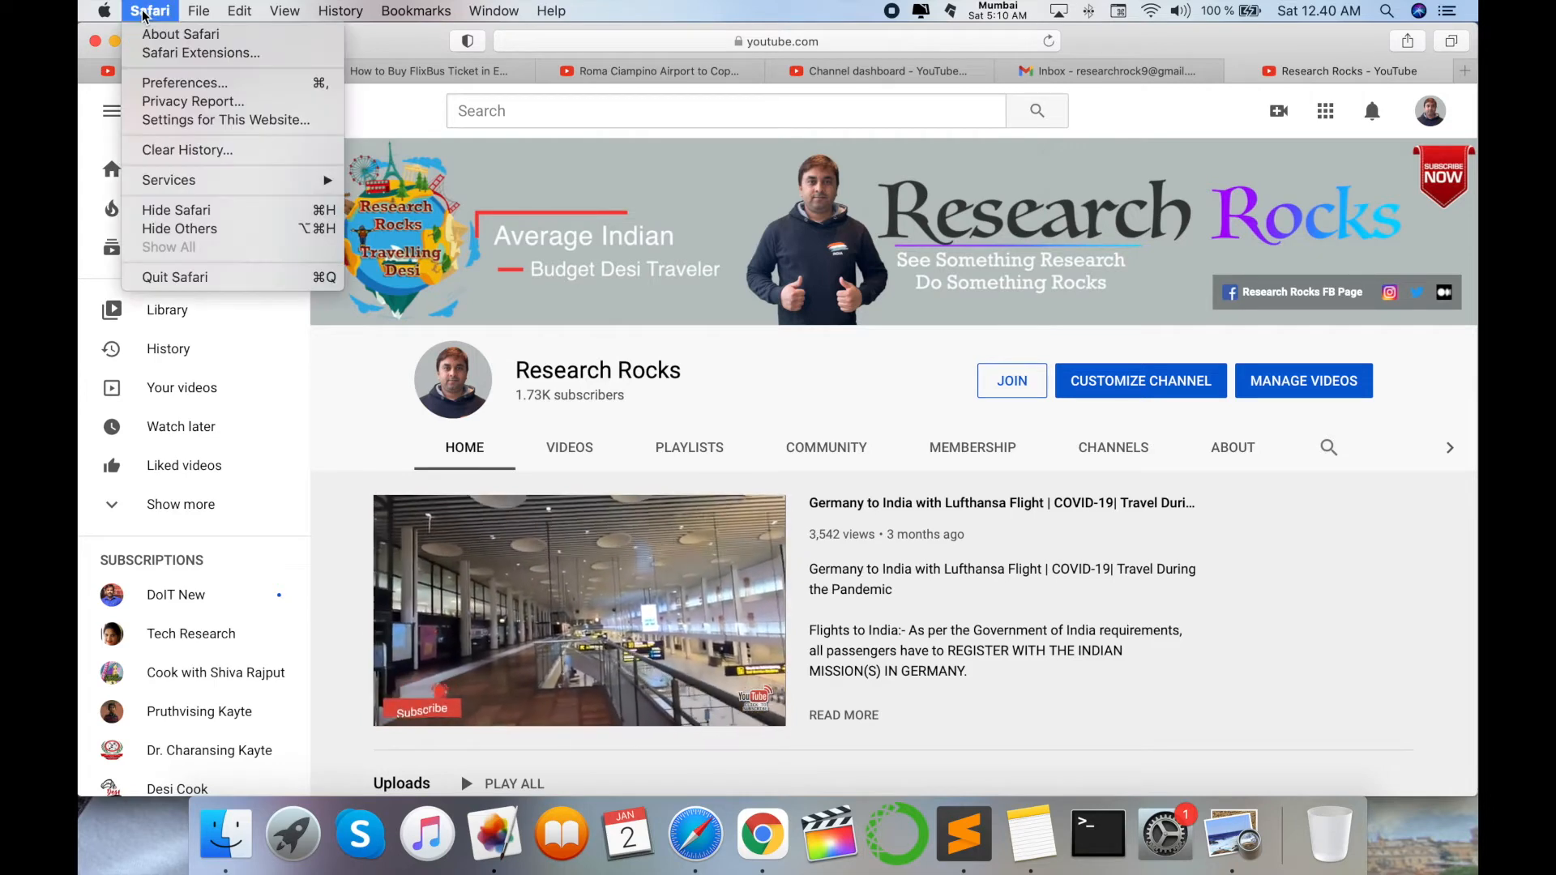
pyautogui.moveTo(165, 83)
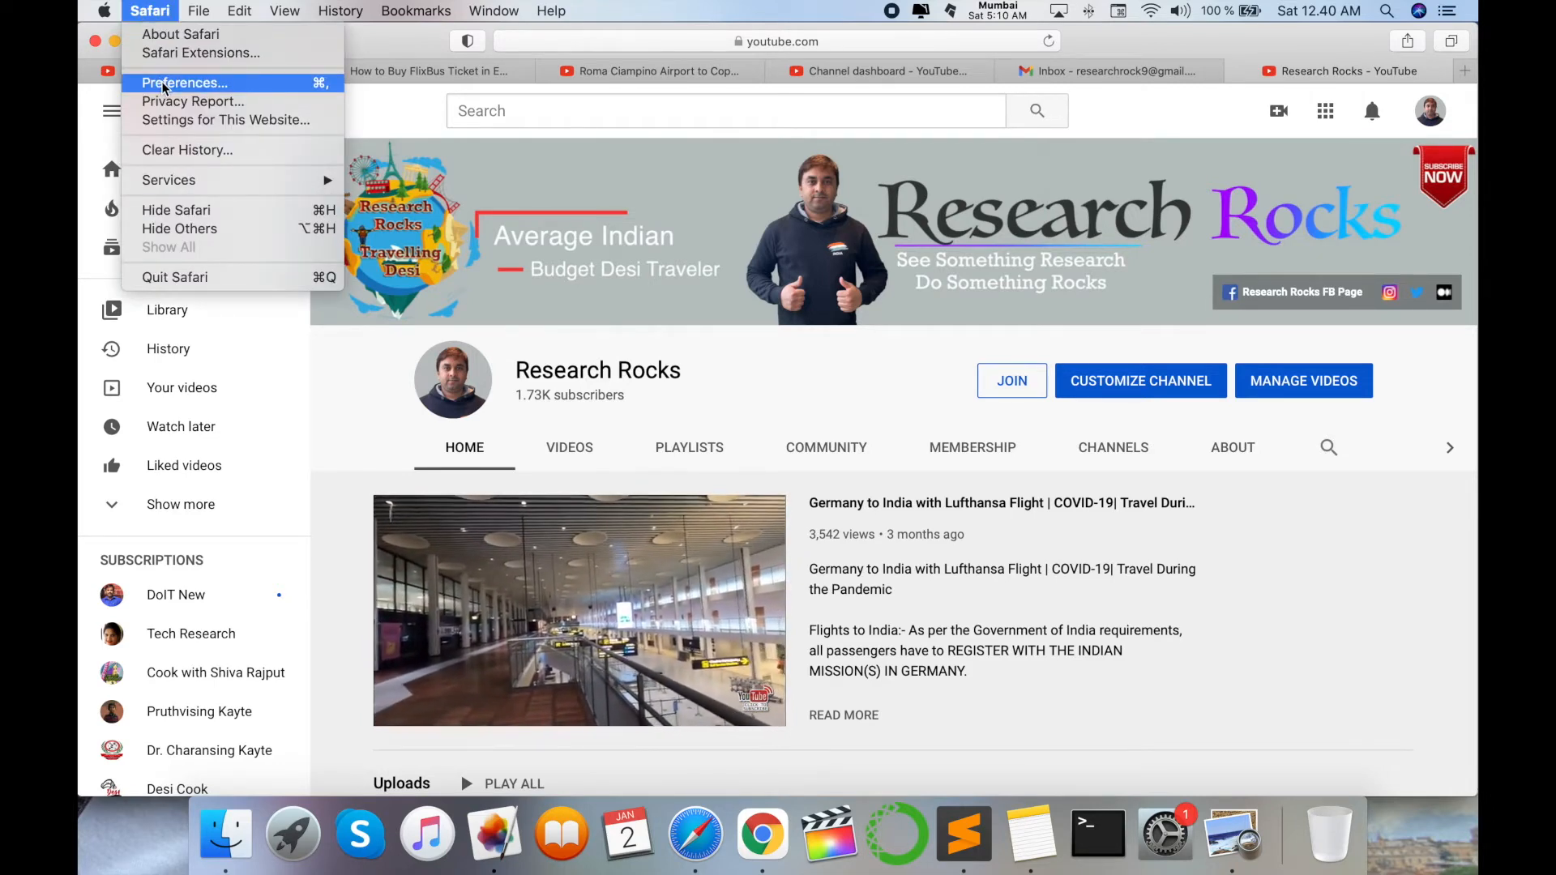
pyautogui.click(186, 83)
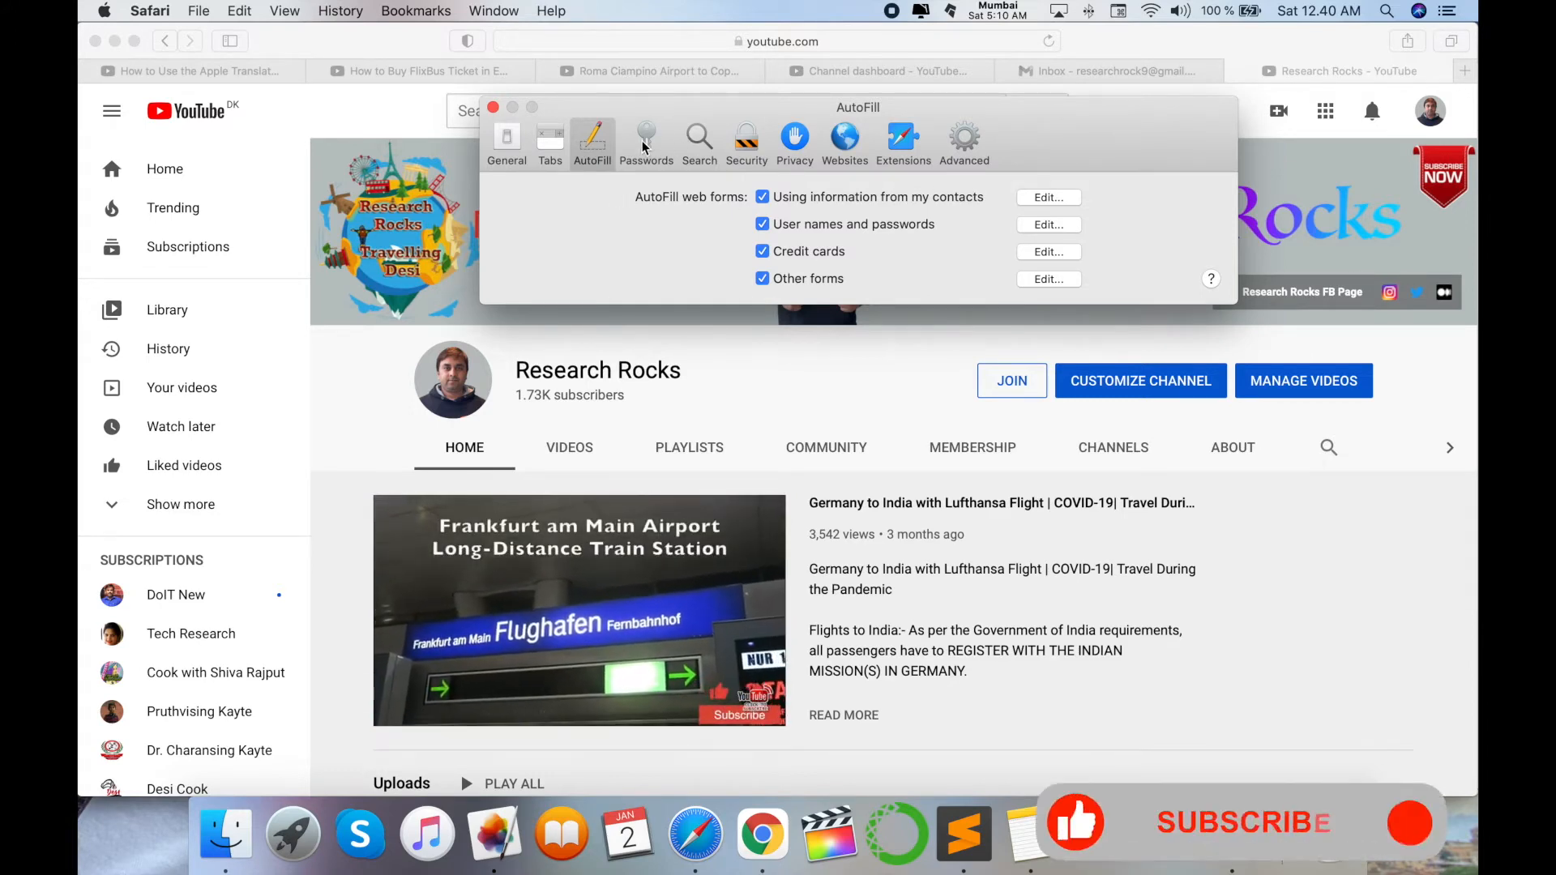
# Switch to the Passwords pane and unlock it with the Mac user password.
pyautogui.click(646, 138)
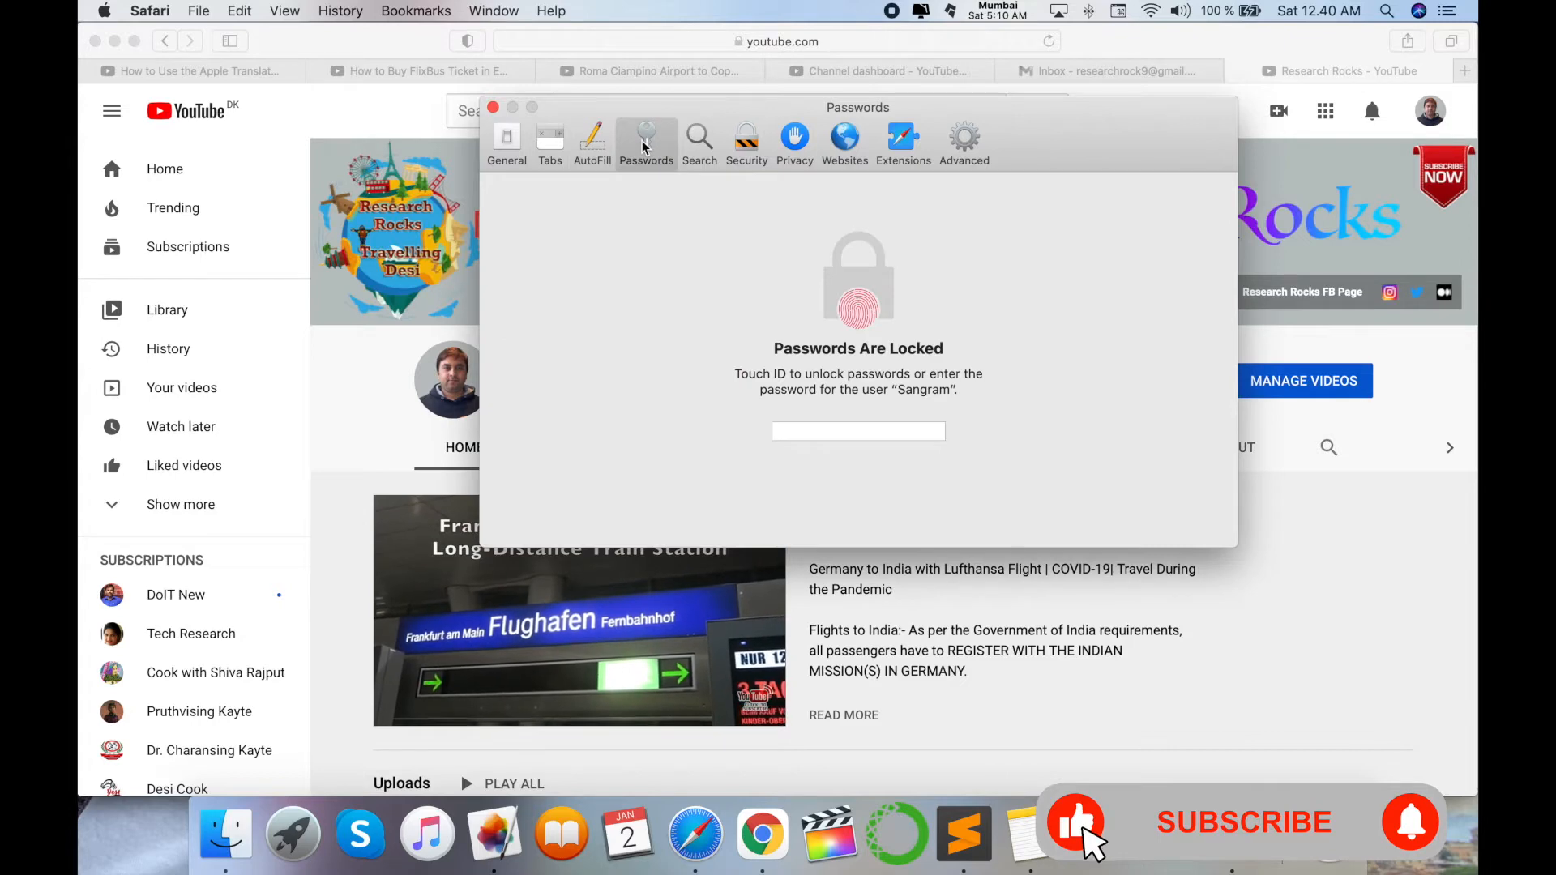
pyautogui.write('••••')
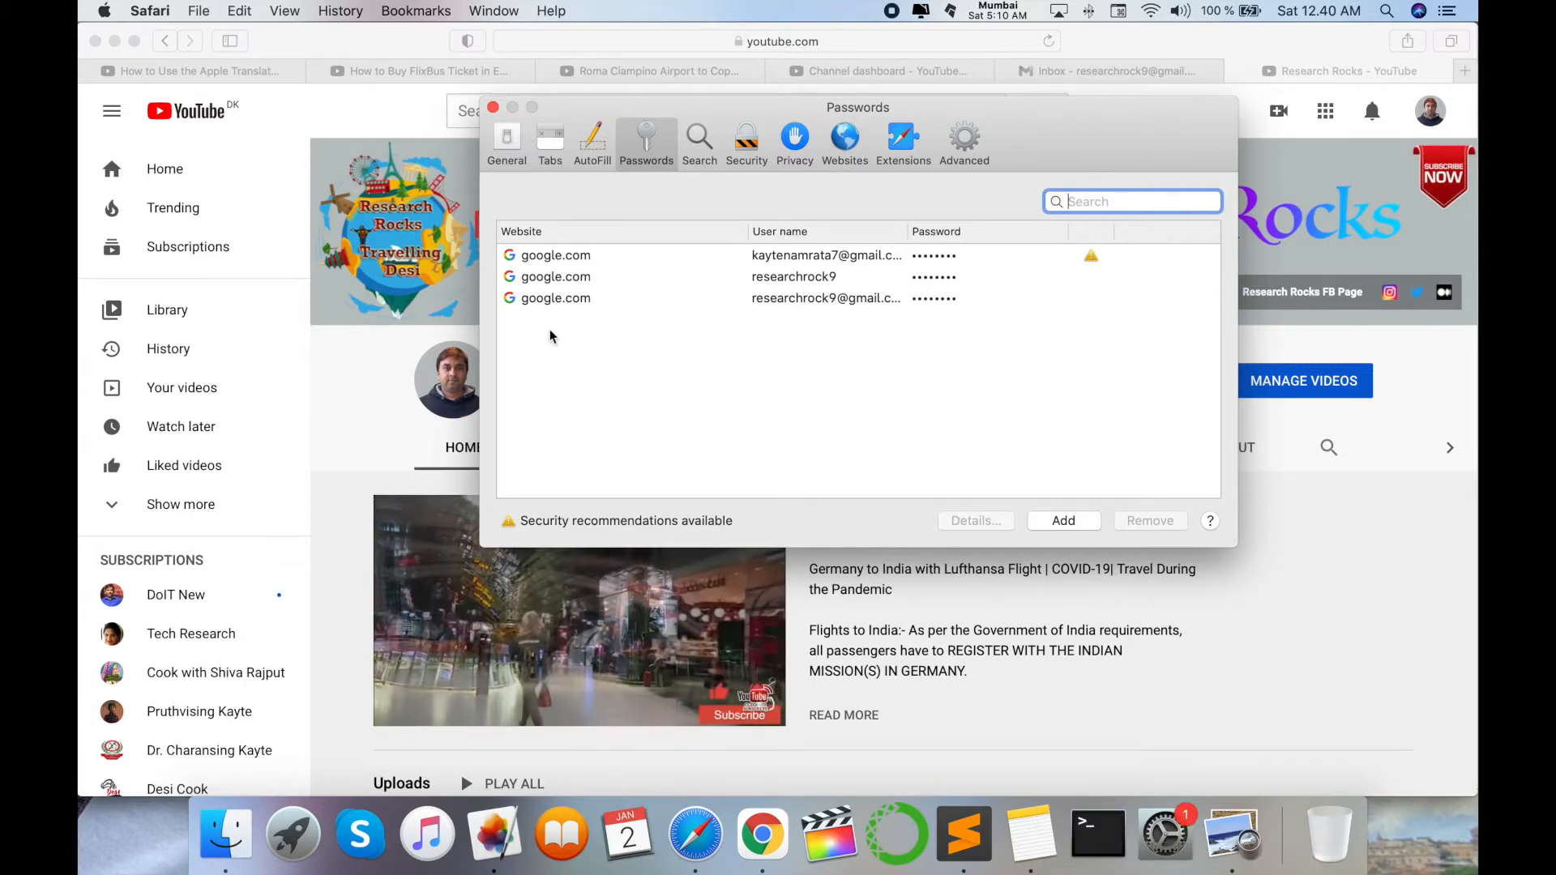
pyautogui.moveTo(670, 329)
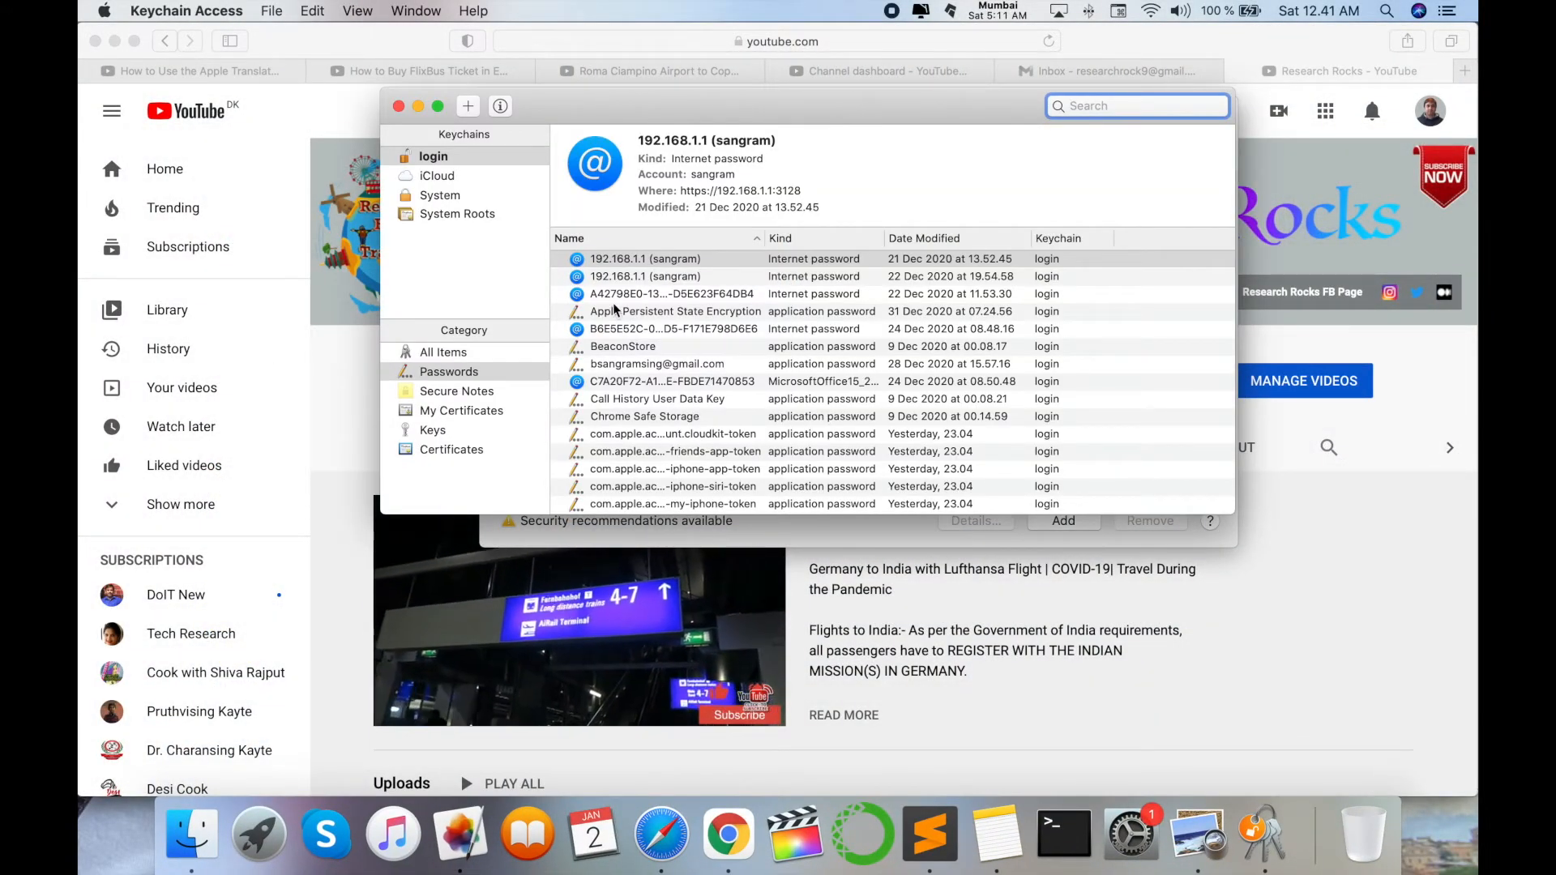
# Filter Keychain Access to Passwords and open the first 192.168.1.1 internet password entry.
pyautogui.click(645, 259)
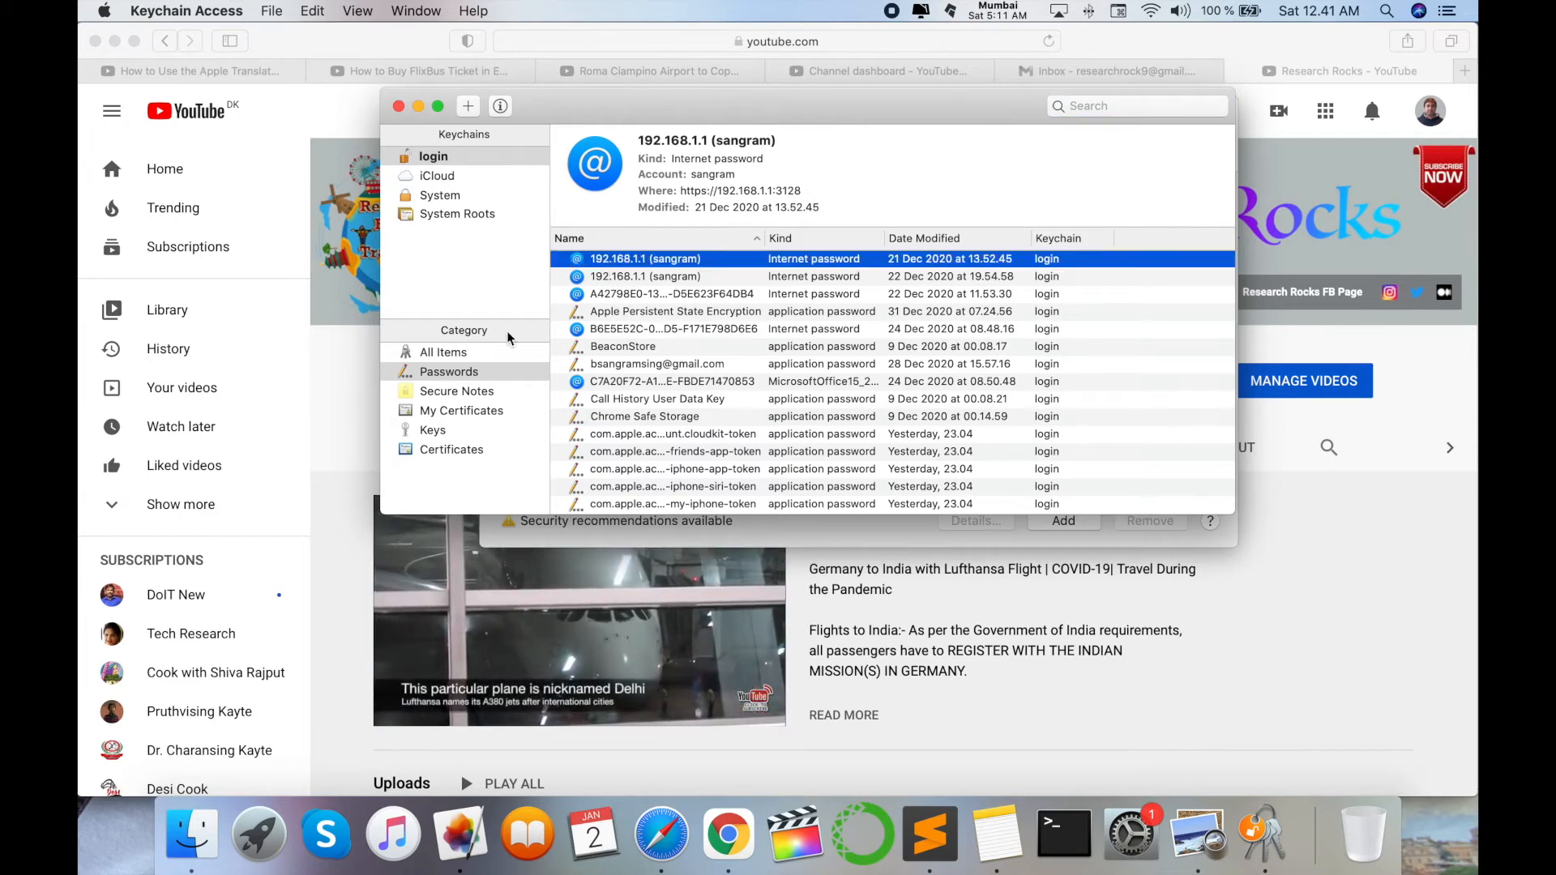
pyautogui.click(449, 371)
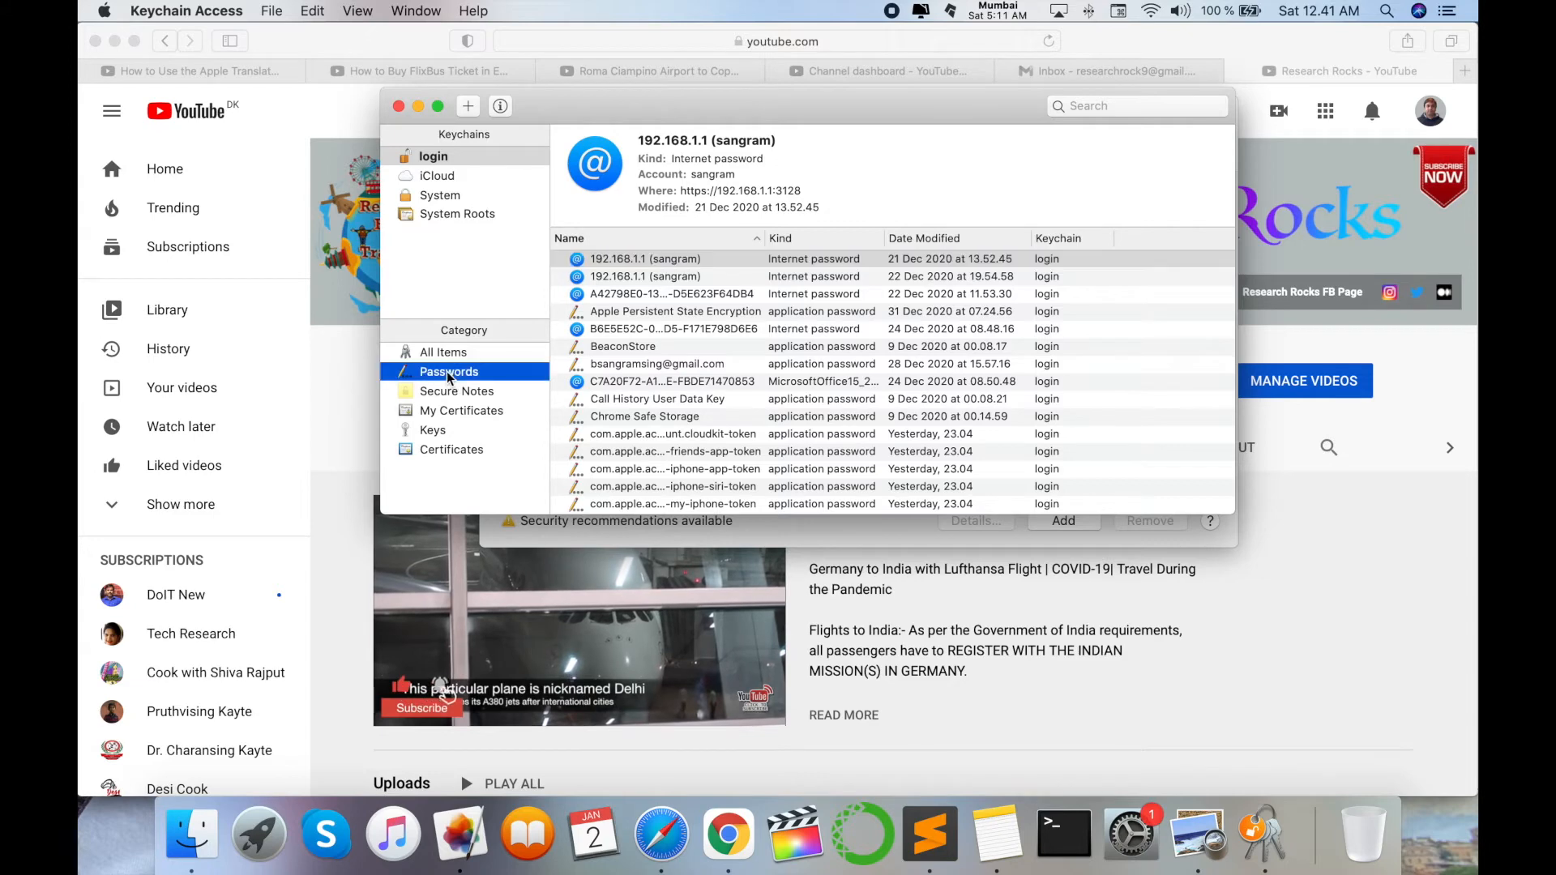
pyautogui.click(645, 258)
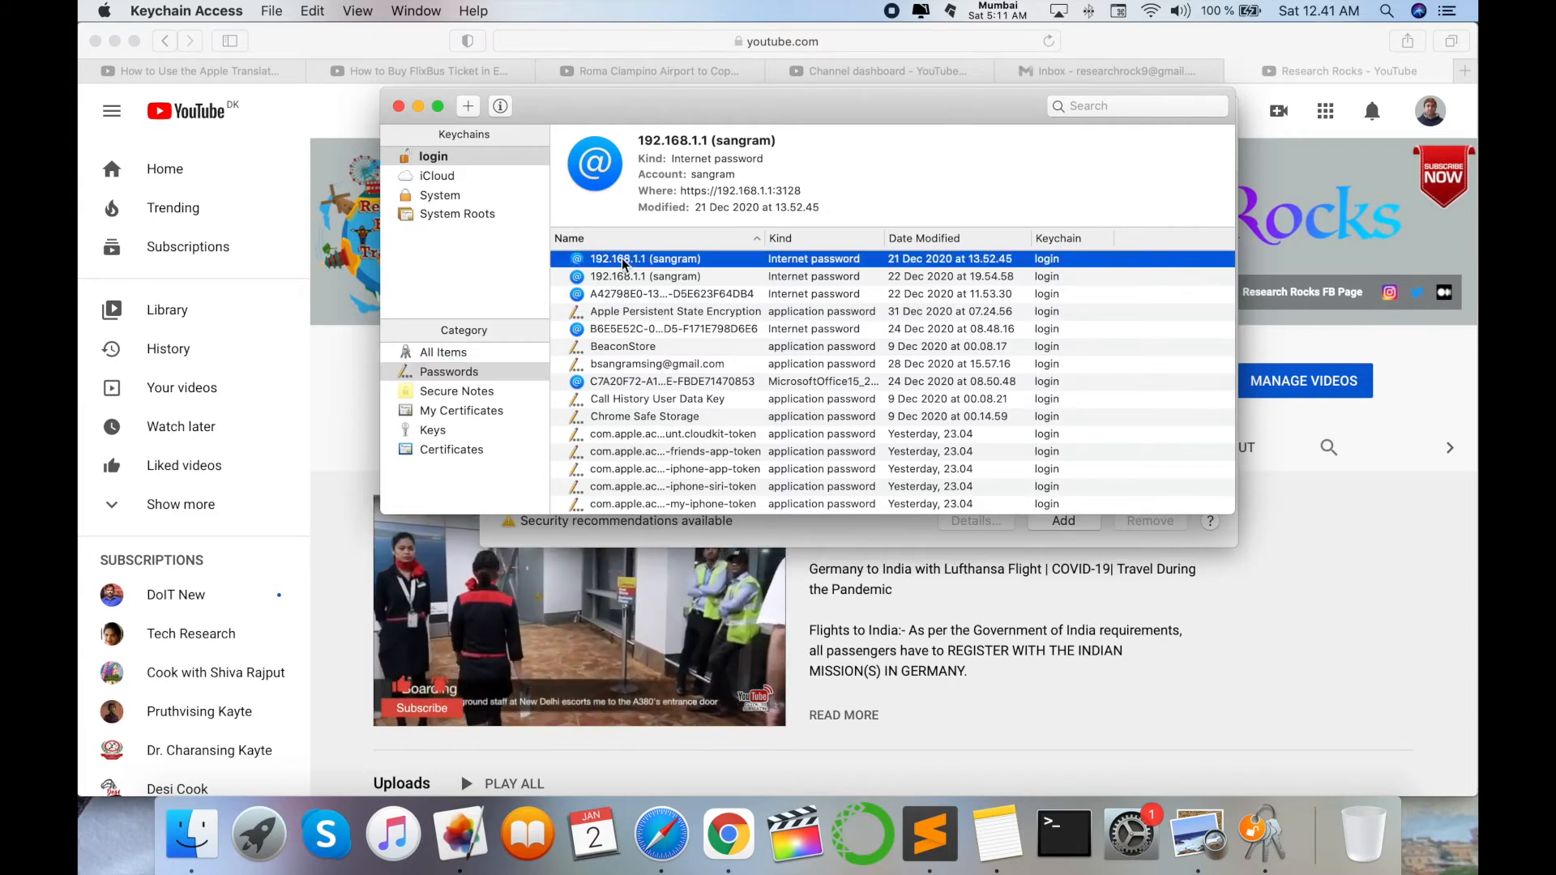
pyautogui.doubleClick(644, 259)
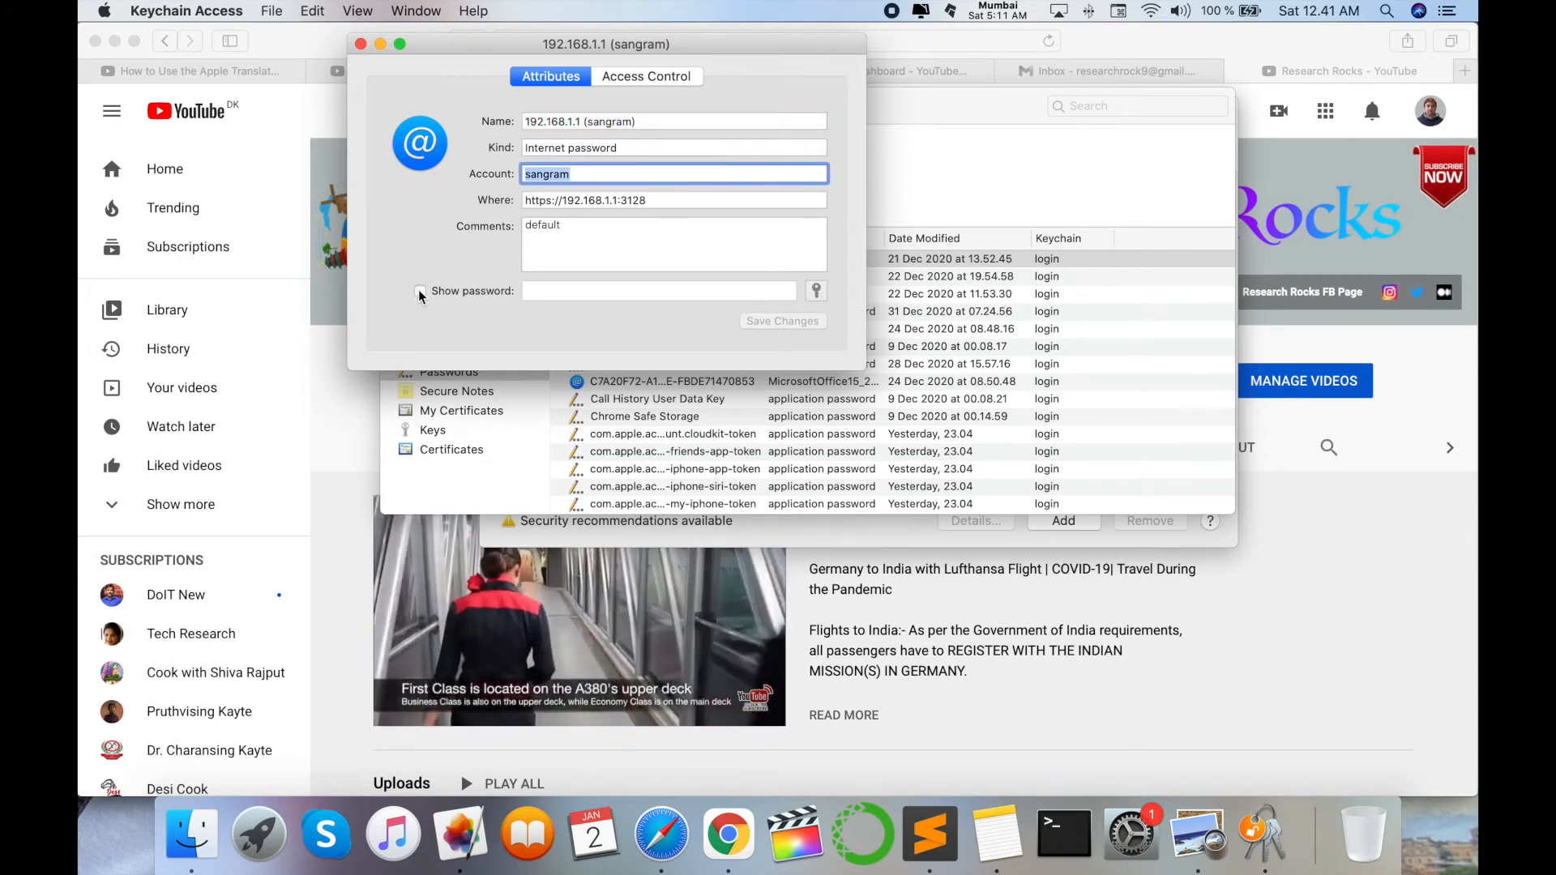
# Tick Show password to display the 192.168.1.1 password in plain text.
pyautogui.click(420, 291)
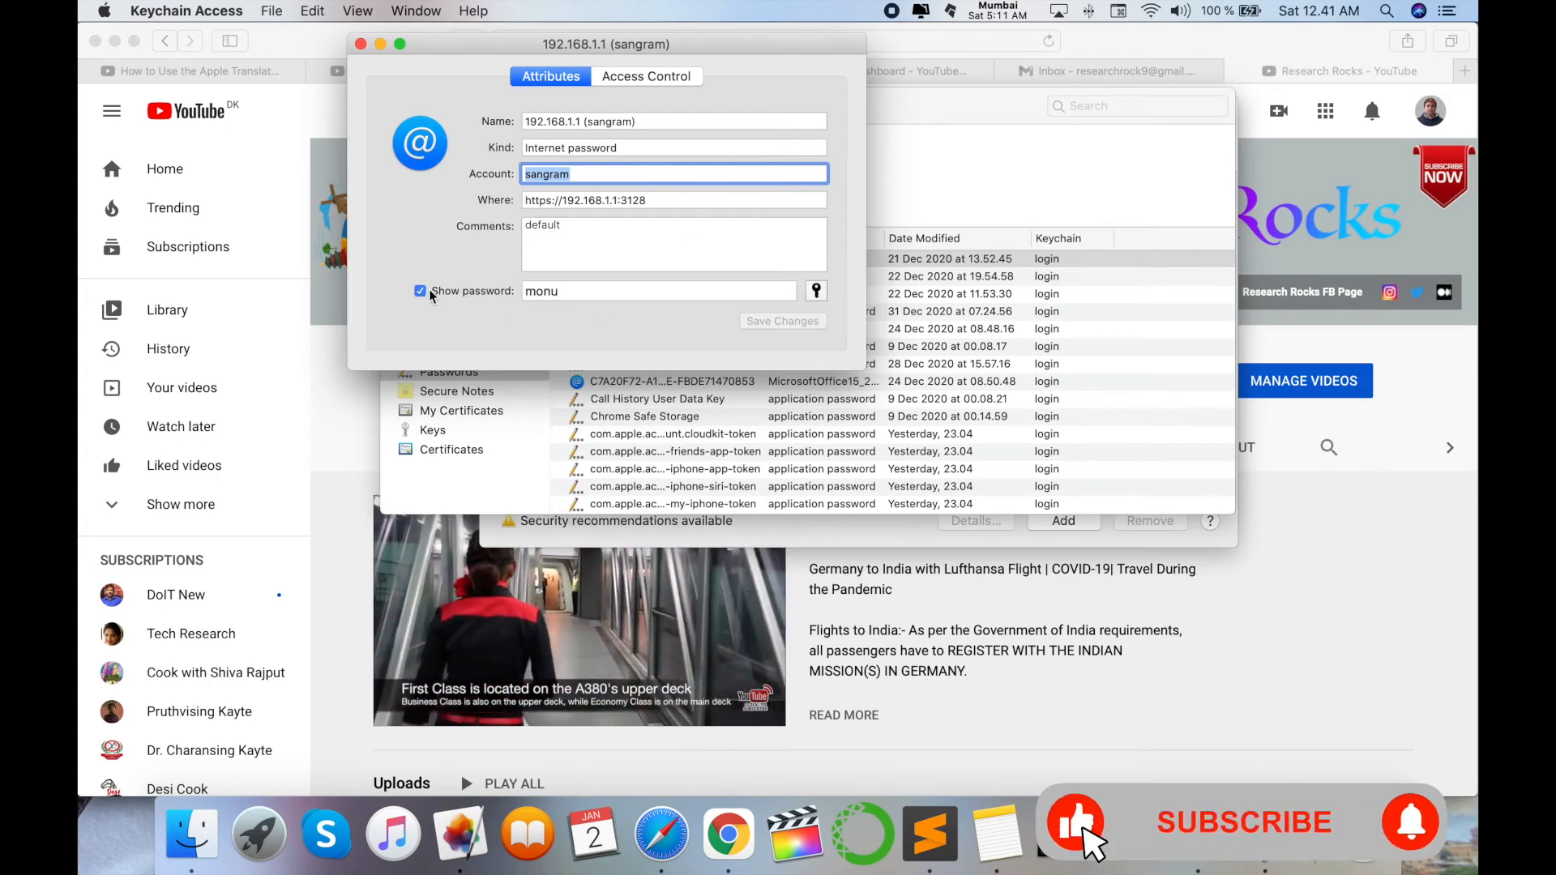
pyautogui.click(420, 291)
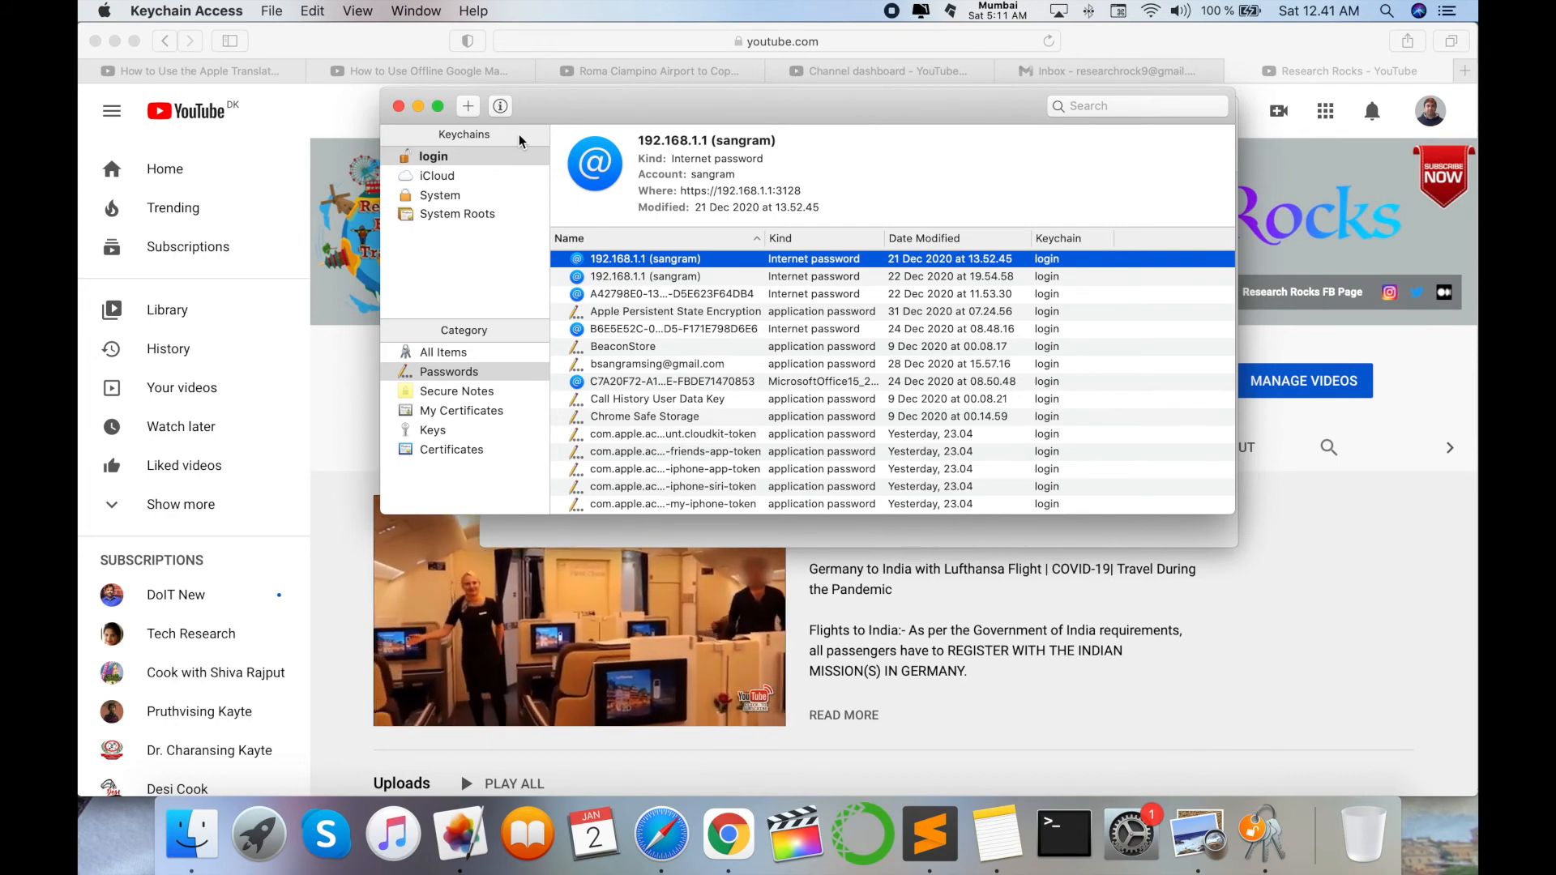
pyautogui.moveTo(538, 179)
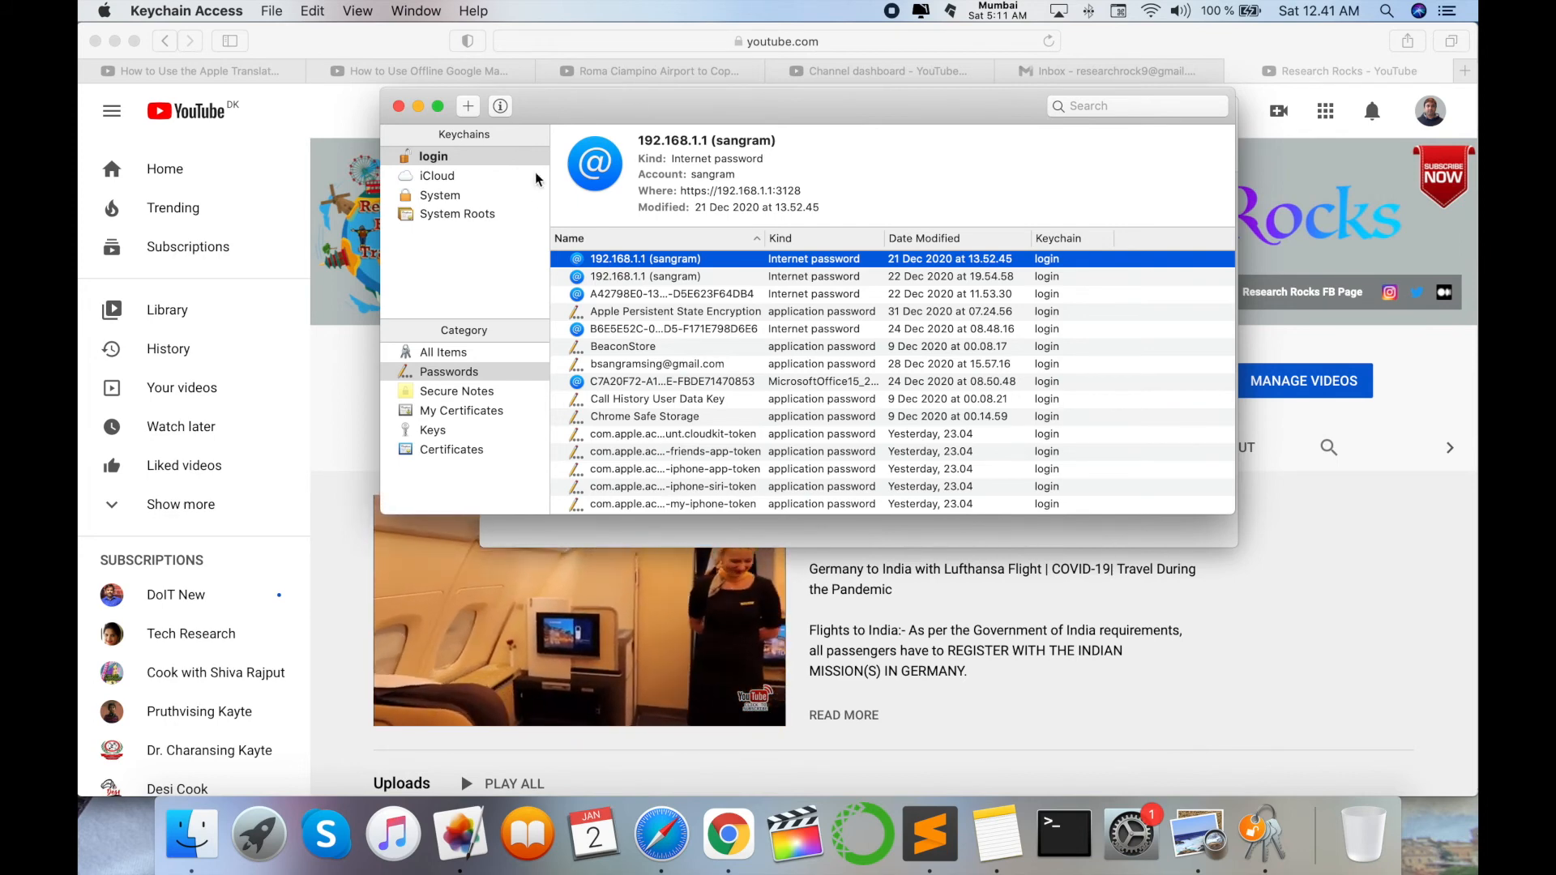